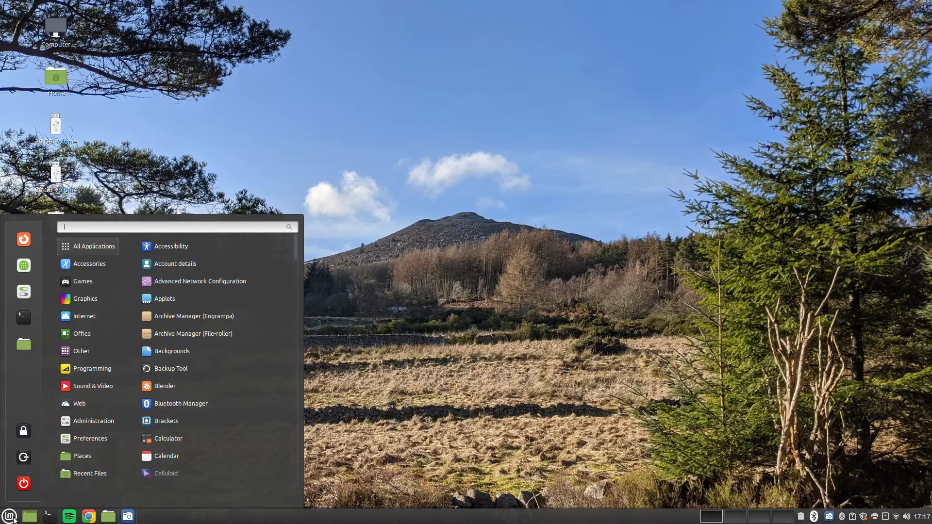
Step: Search the Mint menu for 'softwa' and launch Software Manager
{"action": "type", "text": "softw"}
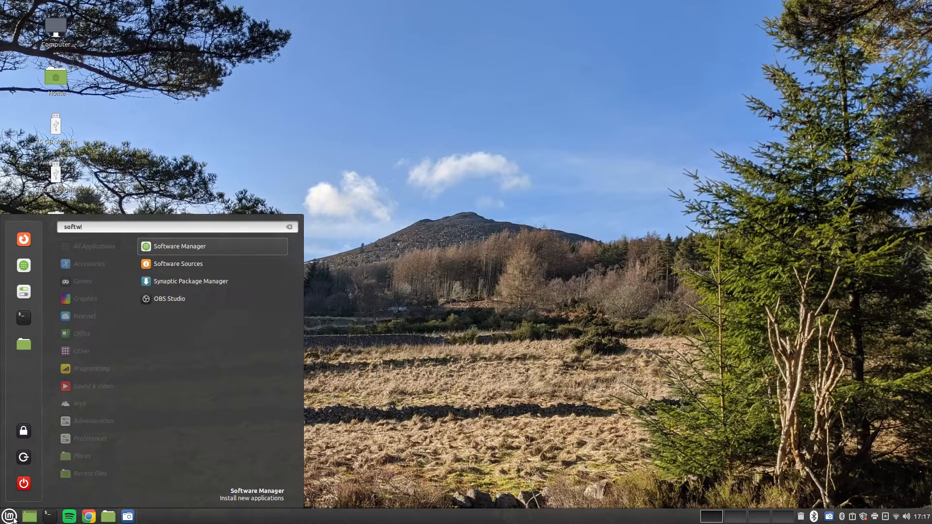
{"action": "type", "text": "a"}
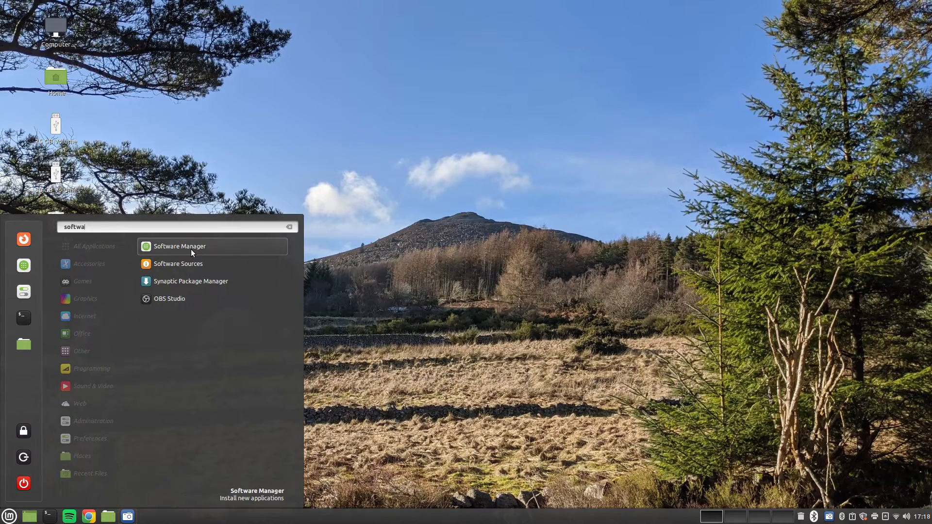
{"action": "left_click", "coordinate": [180, 246]}
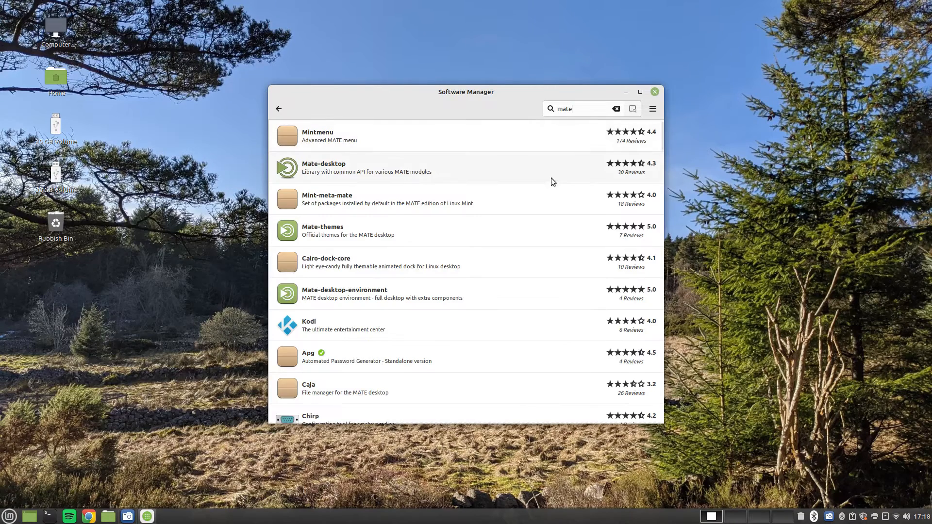
{"action": "mouse_move", "coordinate": [339, 170]}
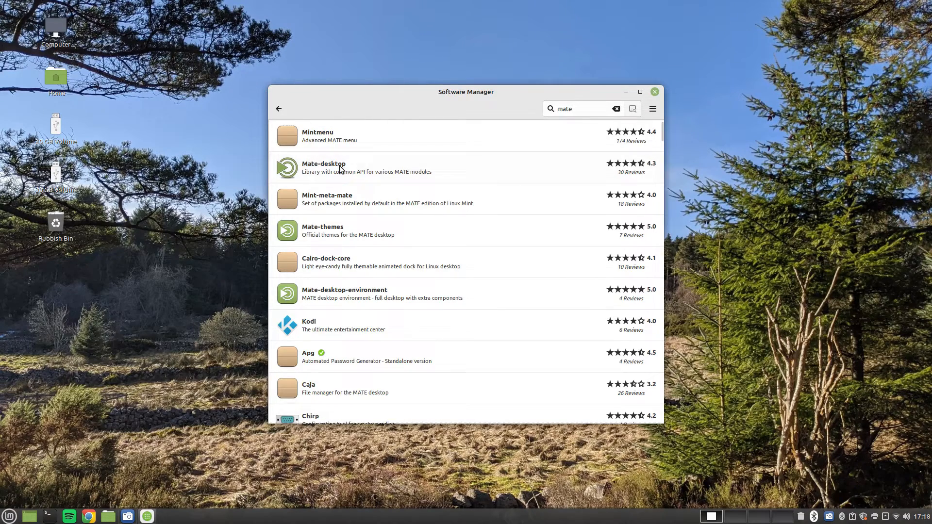
{"action": "mouse_move", "coordinate": [402, 323]}
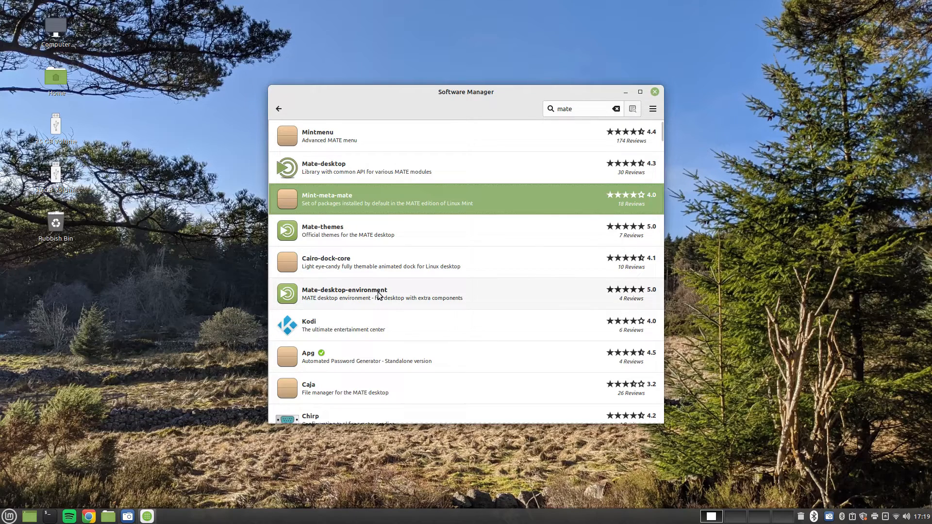
Step: Open the Mate-desktop-environment package from the 'mate' search results
{"action": "left_click", "coordinate": [344, 293]}
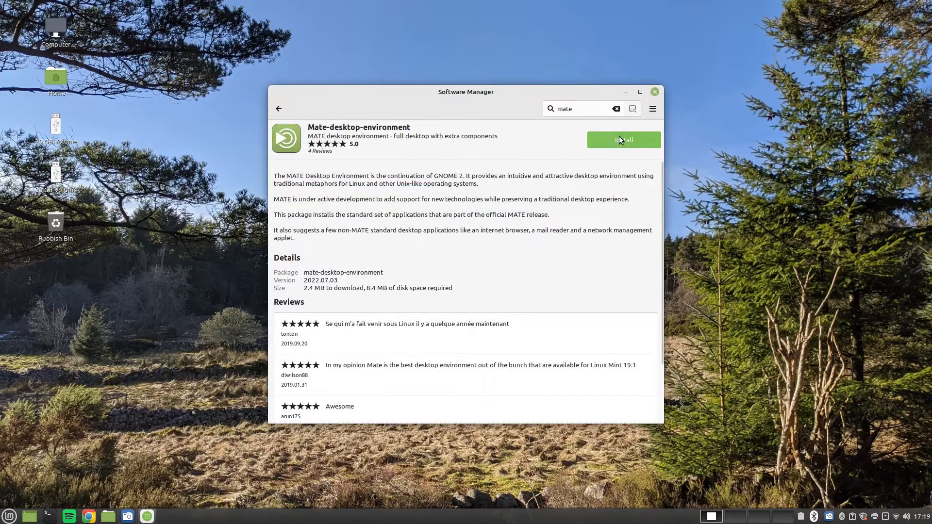
Step: Install Mate-desktop-environment, authenticating with the password
{"action": "left_click", "coordinate": [622, 140]}
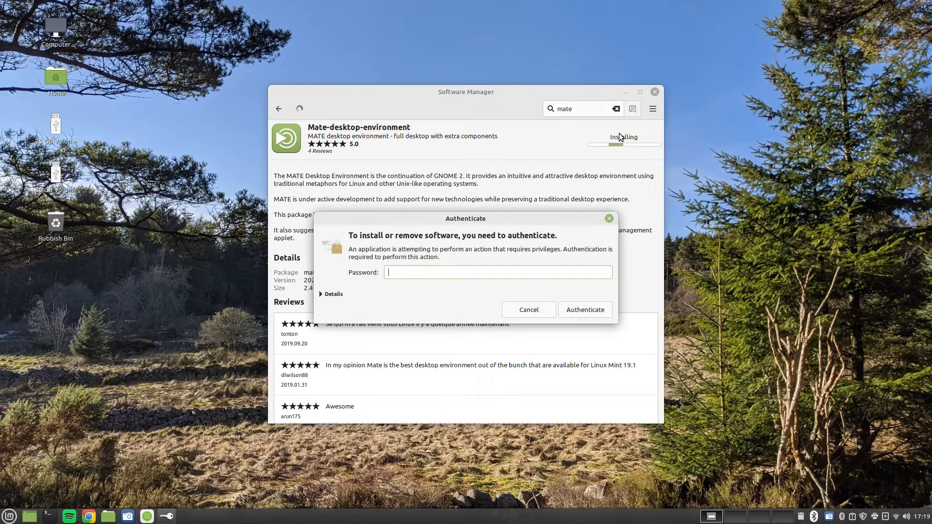
{"action": "type", "text": "password"}
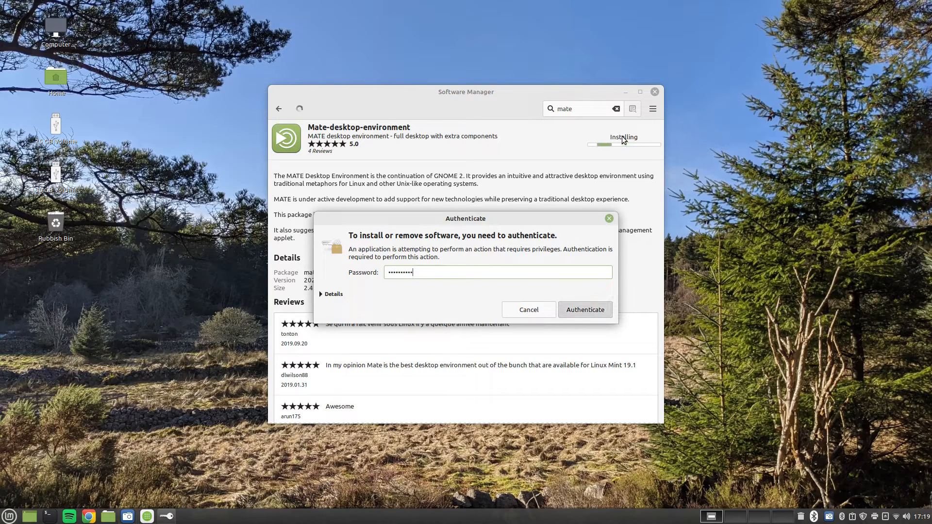
{"action": "left_click", "coordinate": [584, 309]}
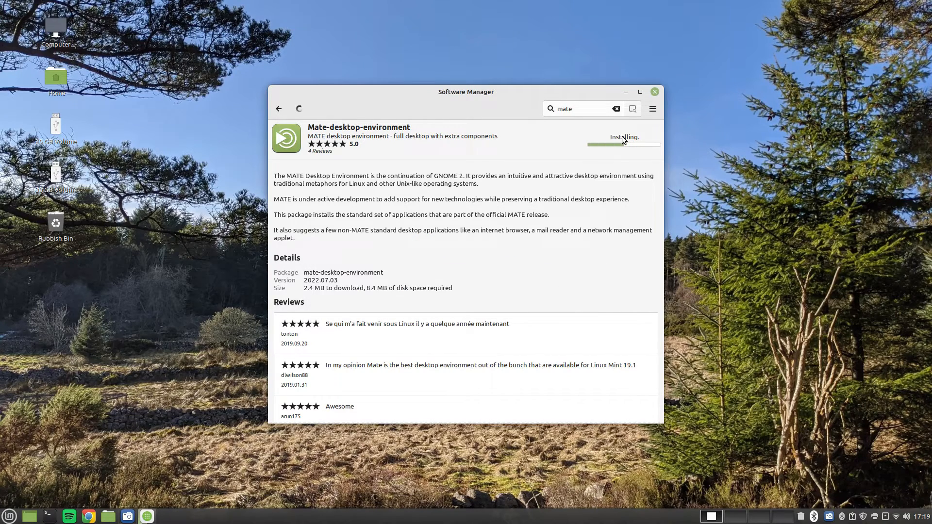
Step: Close Software Manager and log out of the Cinnamon session
{"action": "left_click", "coordinate": [654, 92]}
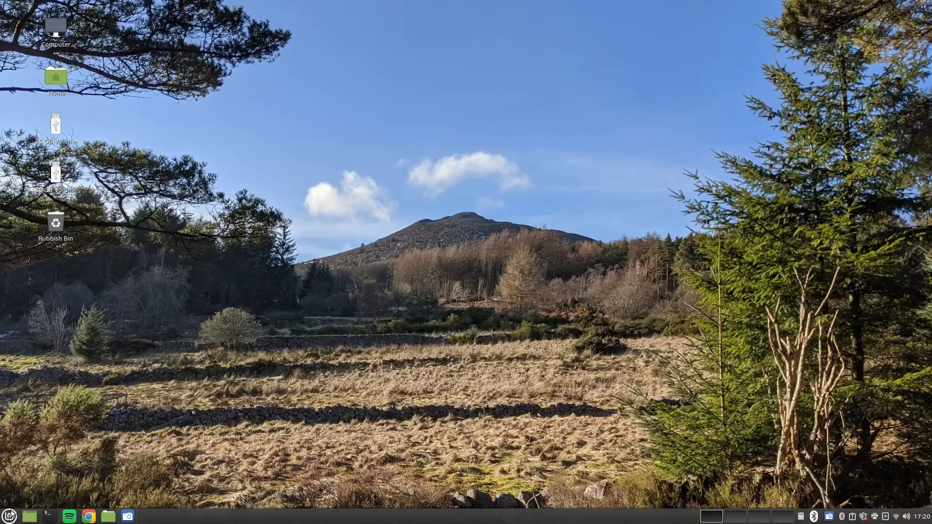
{"action": "left_click", "coordinate": [10, 516]}
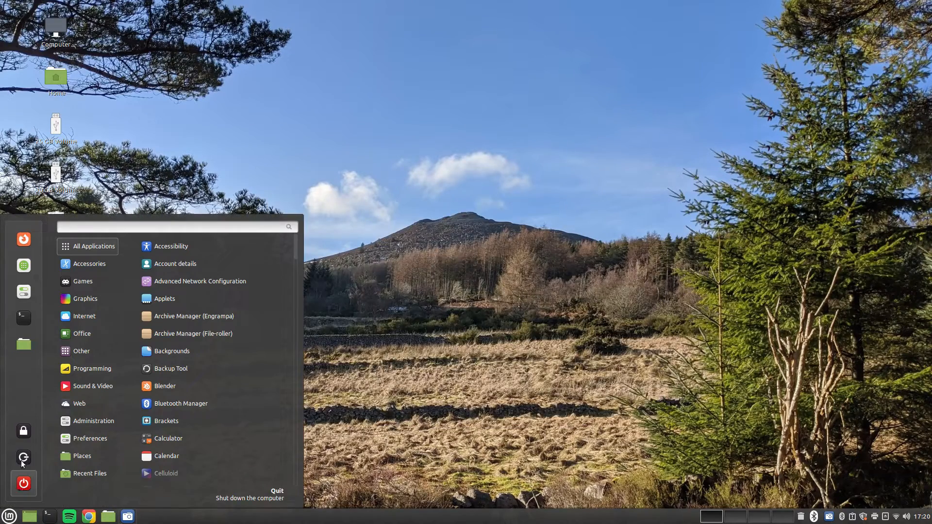
{"action": "left_click", "coordinate": [24, 484]}
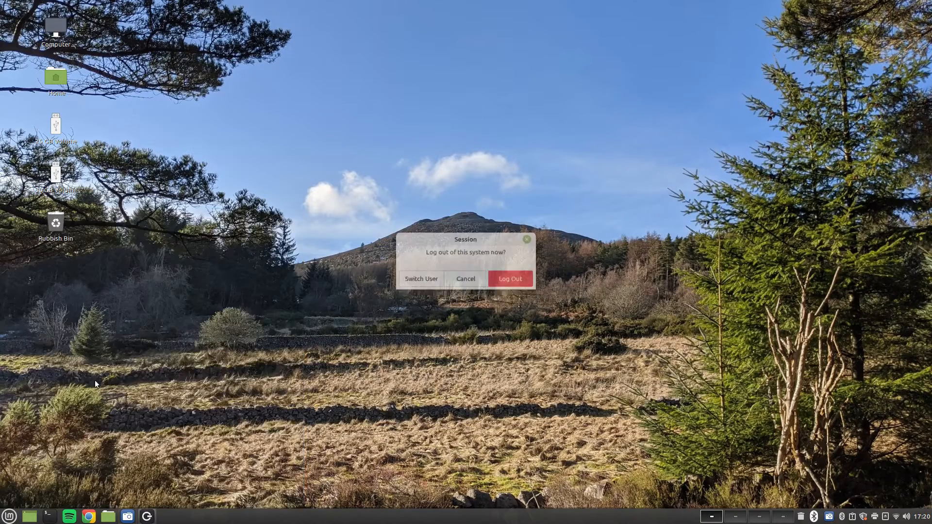
{"action": "left_click", "coordinate": [509, 278]}
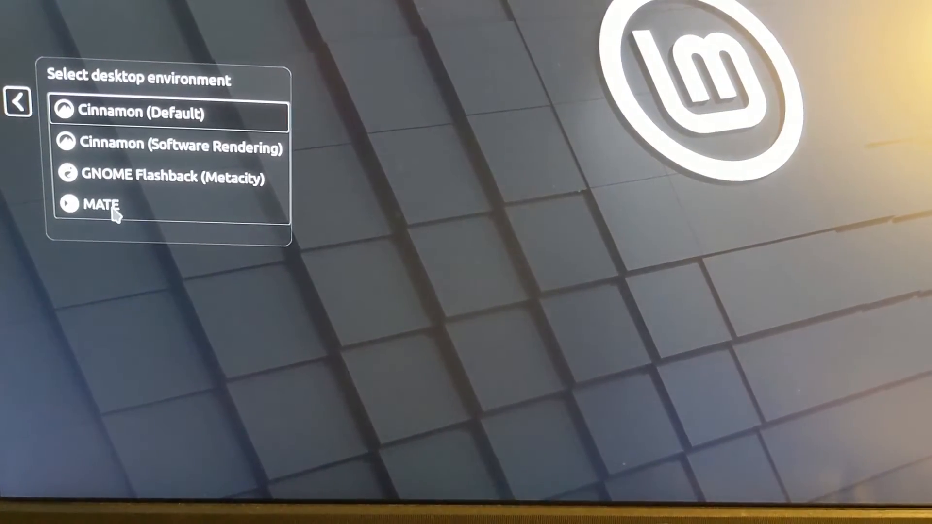
Step: Select MATE in the login screen's session chooser
{"action": "left_click", "coordinate": [16, 100]}
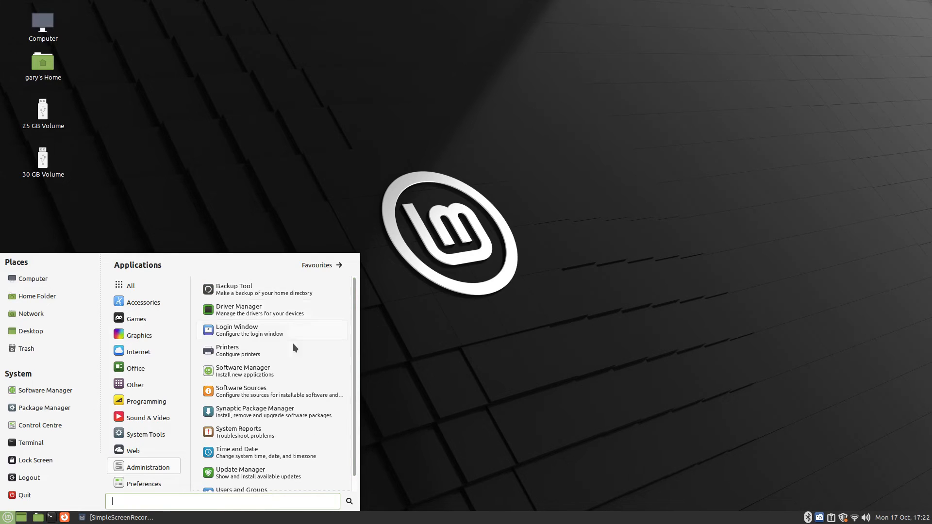
{"action": "mouse_move", "coordinate": [175, 456]}
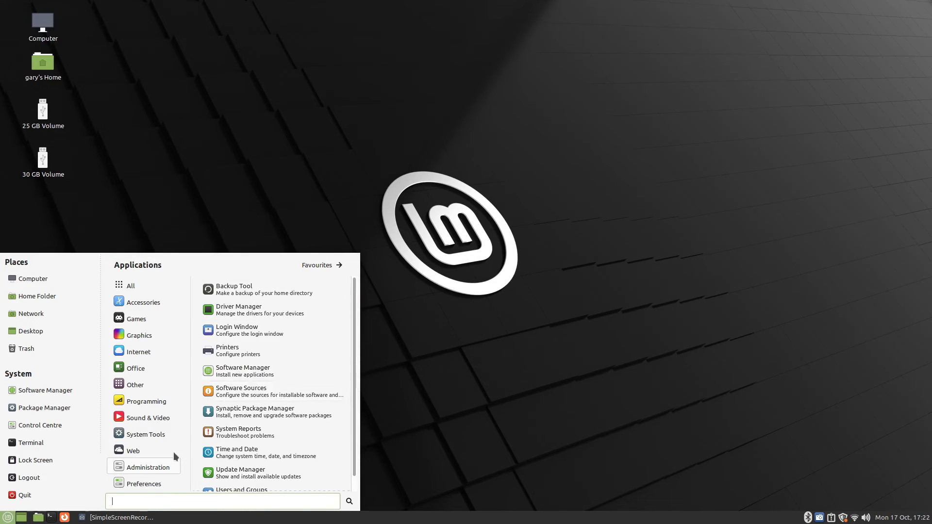
Step: Open the Preferences category in the MATE menu
{"action": "left_click", "coordinate": [143, 483]}
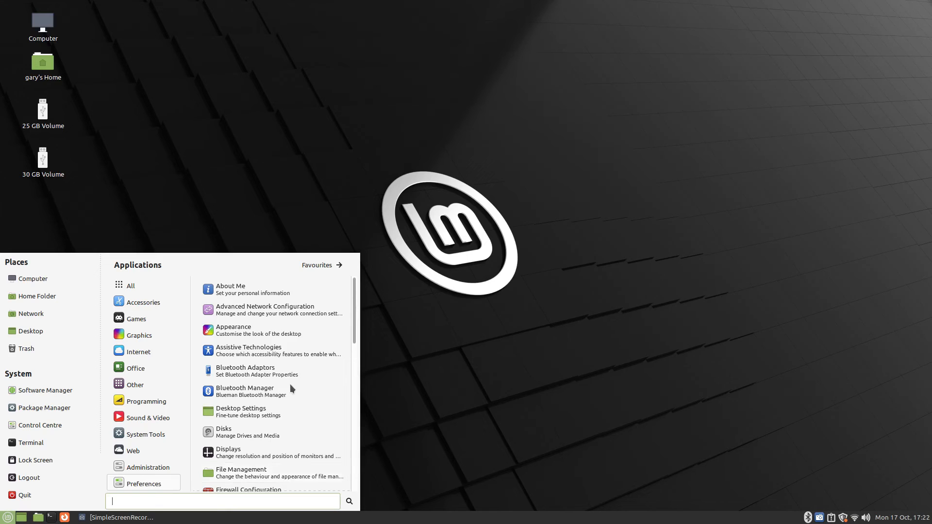